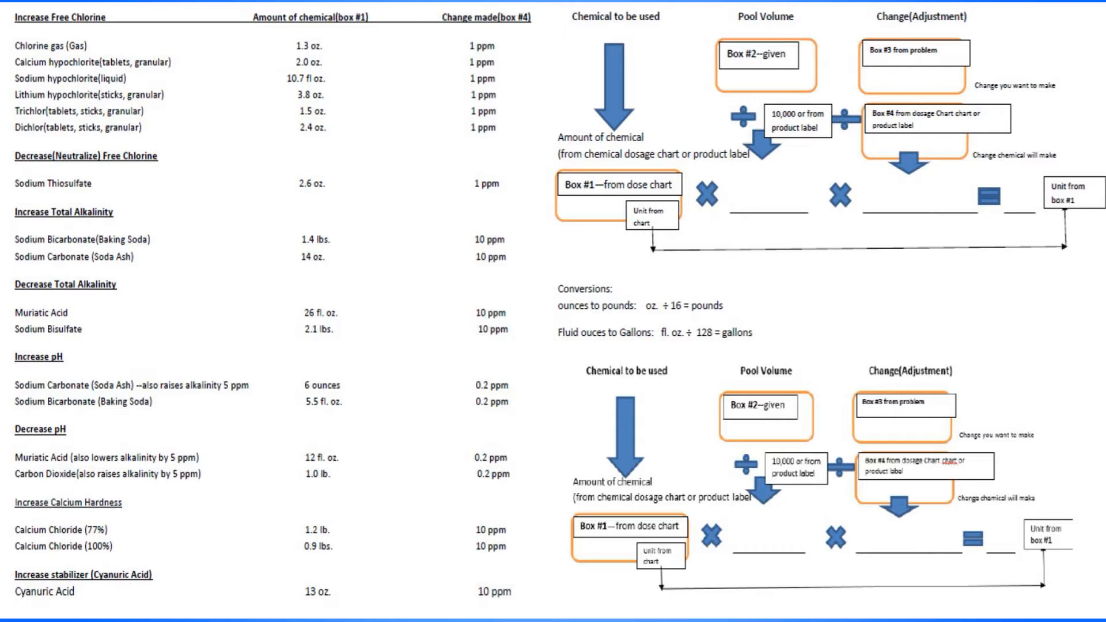
# Enter 13 oz as the Box #1 chemical amount in the top dosage formula
pyautogui.click(314, 13)
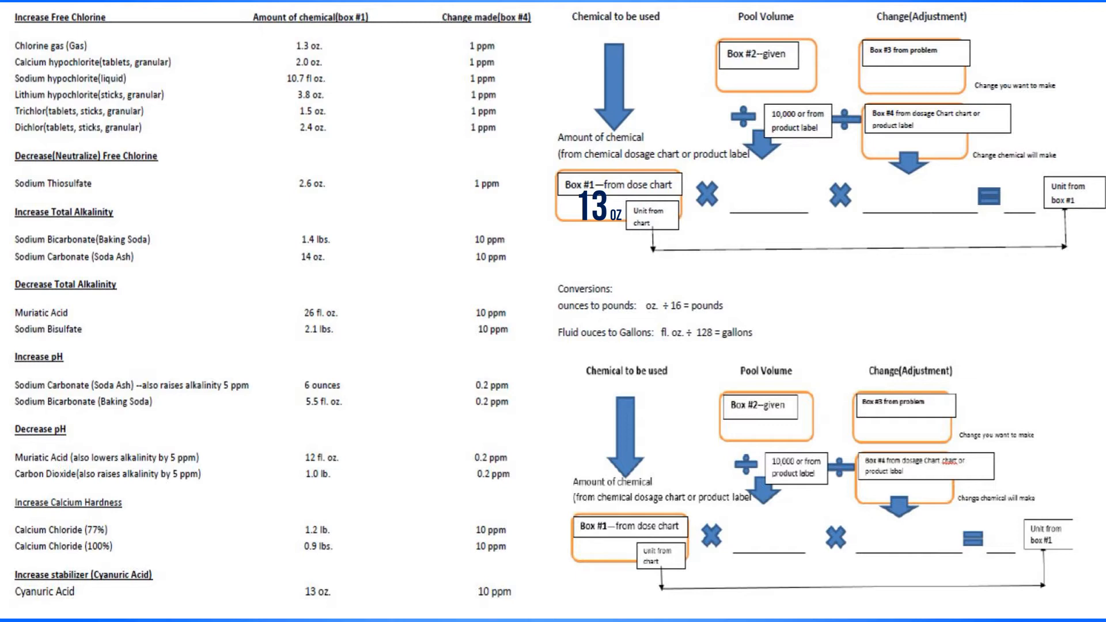
# Enter 75,000 as the pool volume under Box #2
pyautogui.write('75,000')
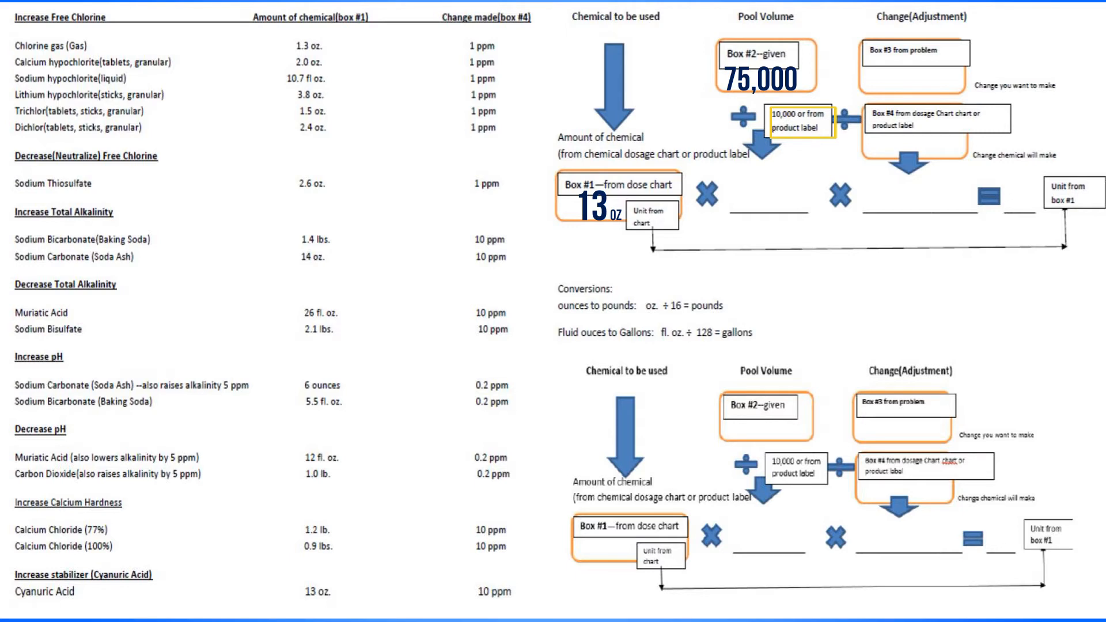
# Enter 7.5 on the first blank after the multiplication sign
pyautogui.write('7.5')
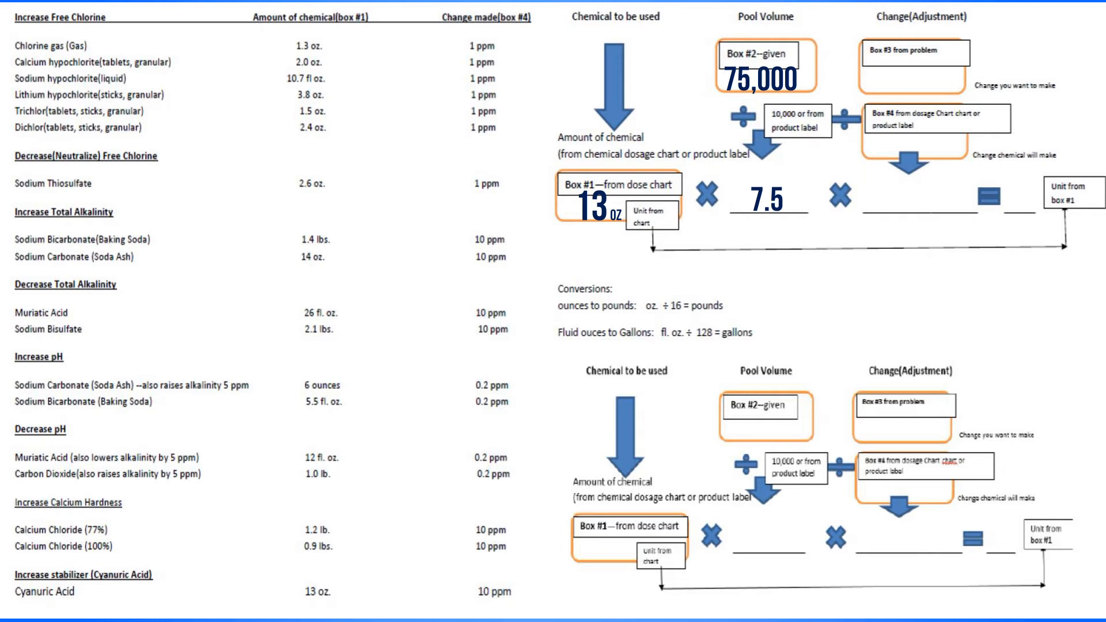
# Enter 10 as the Box #4 change value, replacing a mistyped 30
pyautogui.write('30')
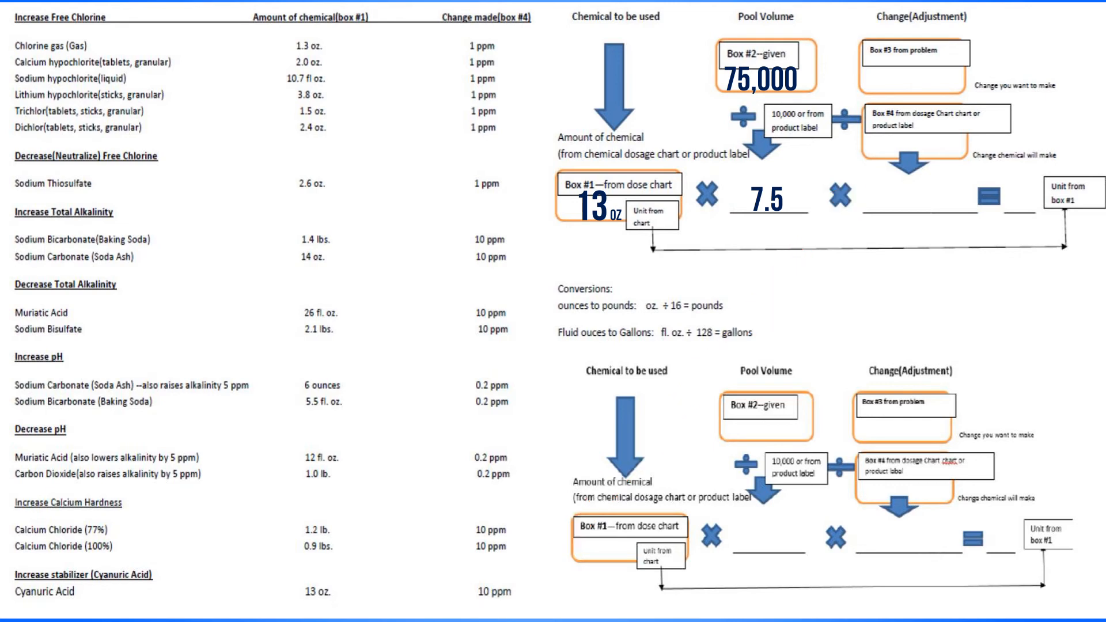
pyautogui.write('10')
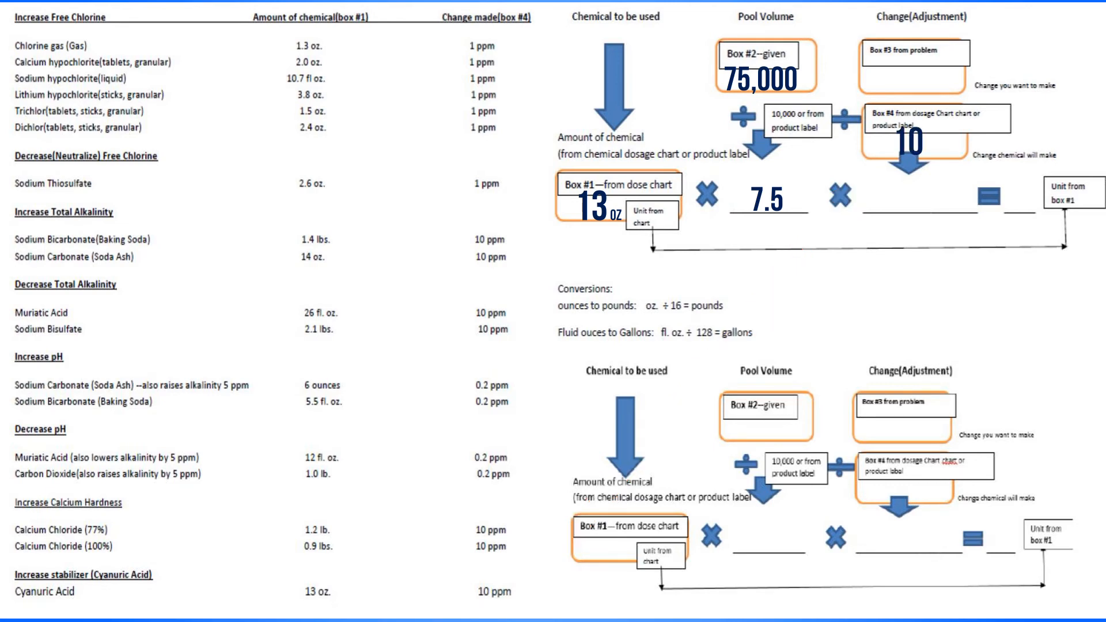